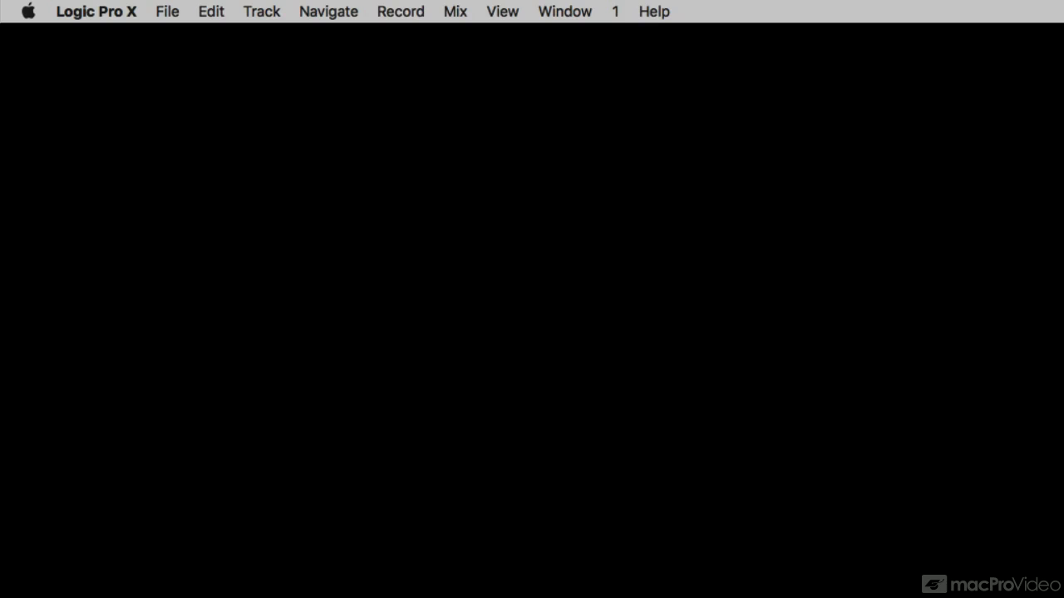
# Open the new-project template chooser via File > New from Template.
pyautogui.click(167, 11)
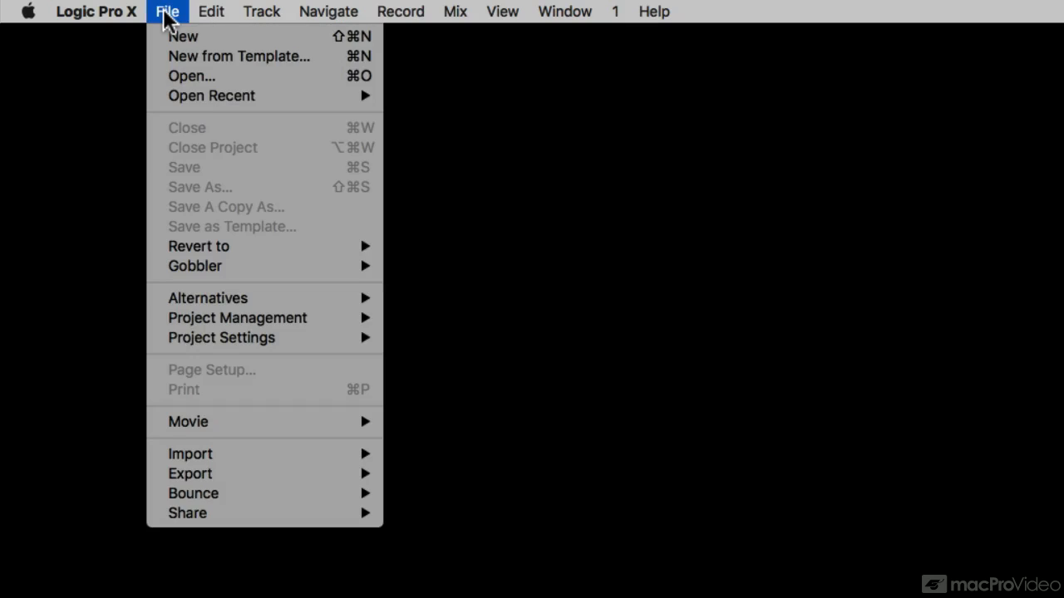
pyautogui.moveTo(241, 55)
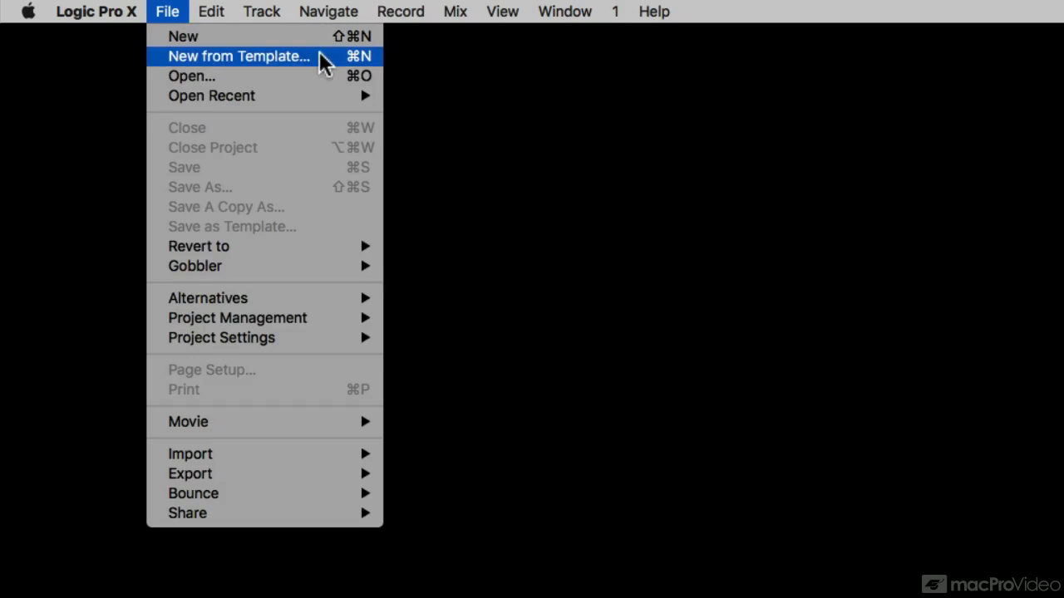
pyautogui.click(237, 55)
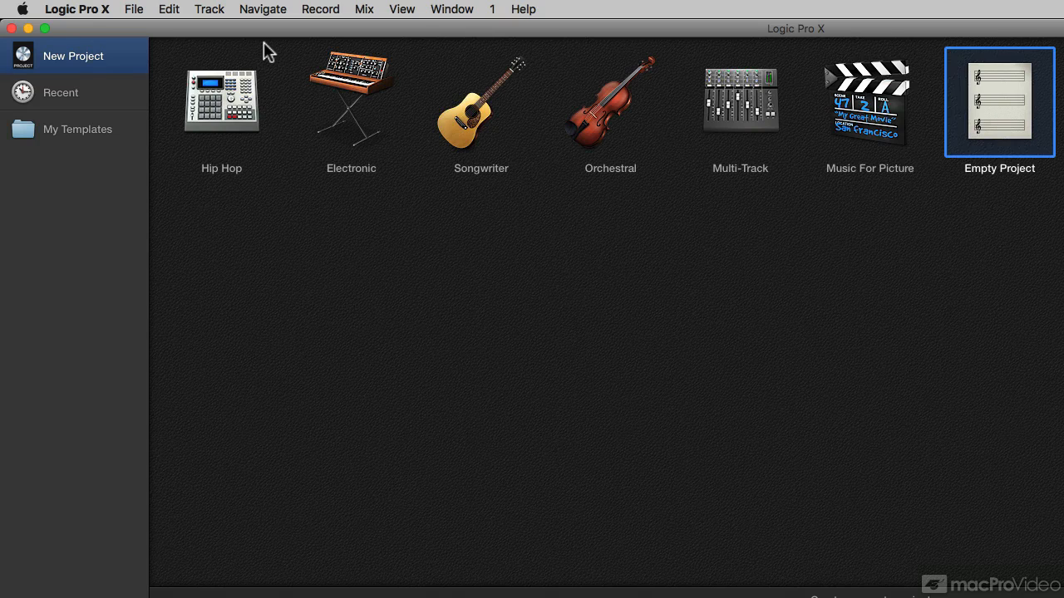
pyautogui.moveTo(996, 121)
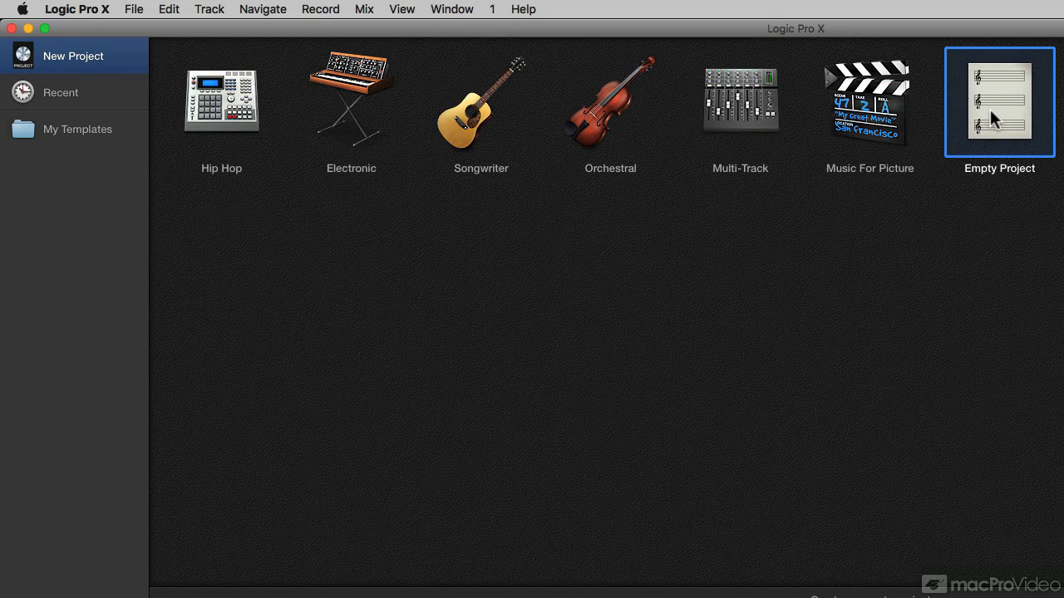
# Select the Empty Project template to reveal its tempo, key and sample rate details.
pyautogui.click(999, 103)
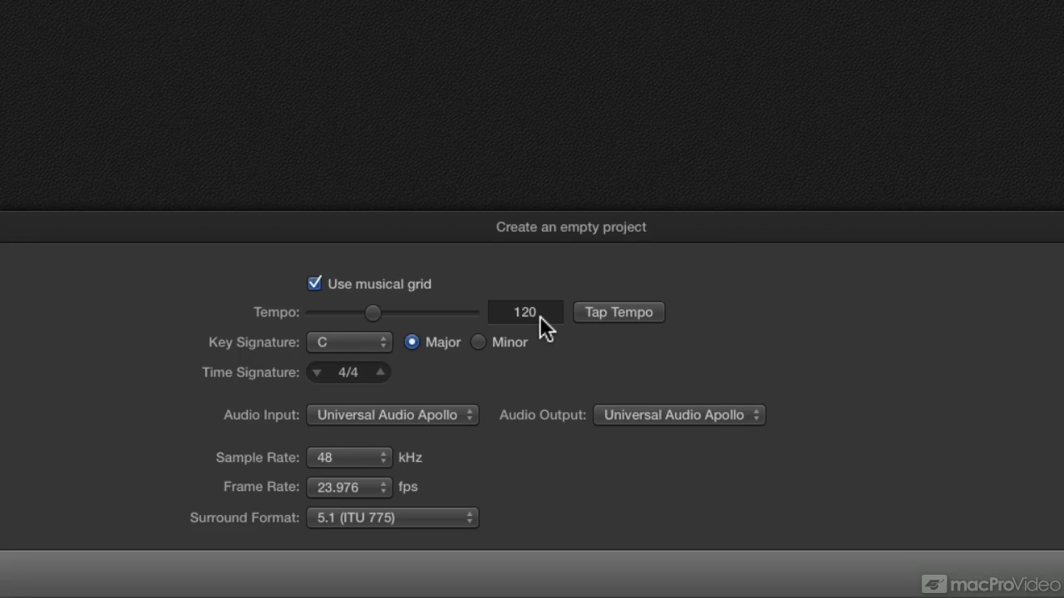
pyautogui.moveTo(523, 327)
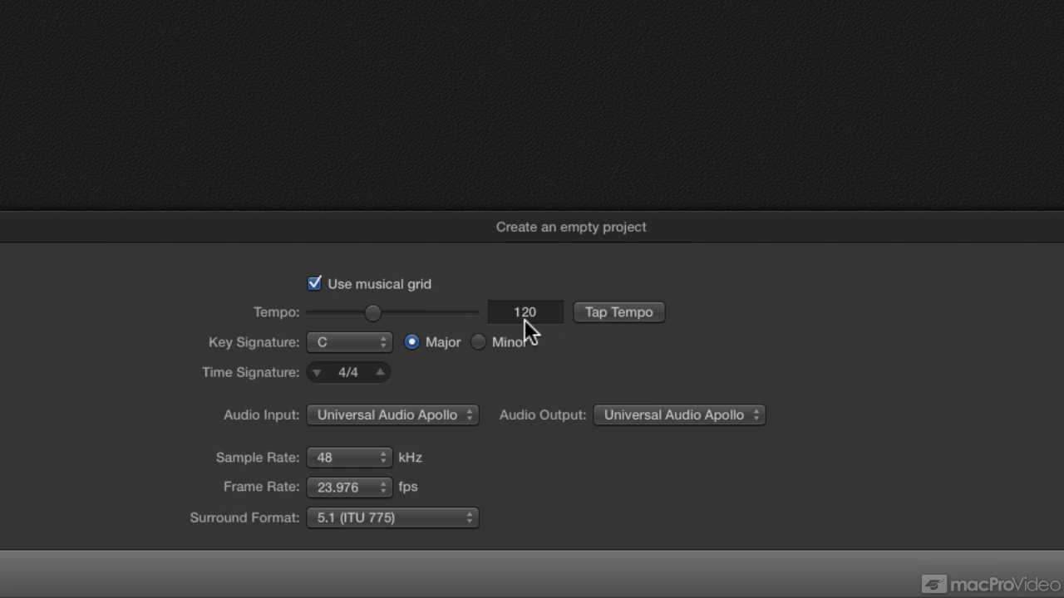
pyautogui.moveTo(544, 334)
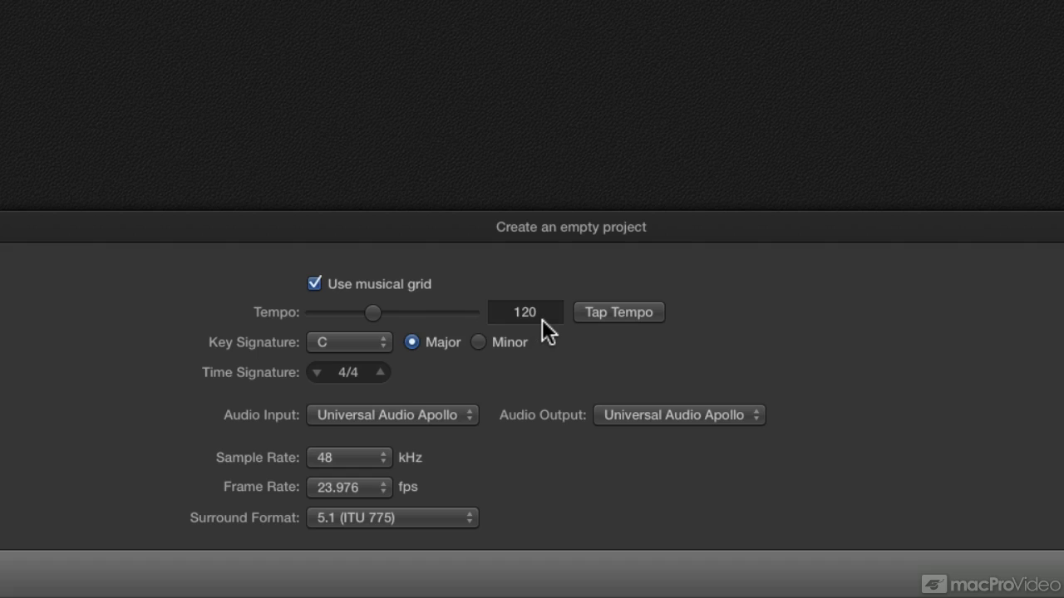
pyautogui.moveTo(362, 399)
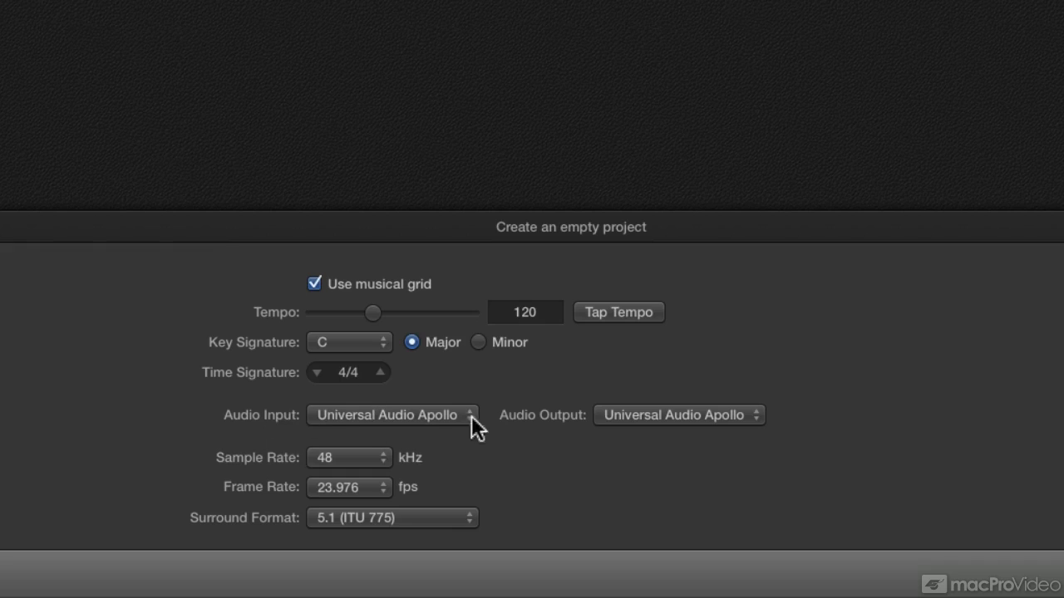
pyautogui.moveTo(260, 480)
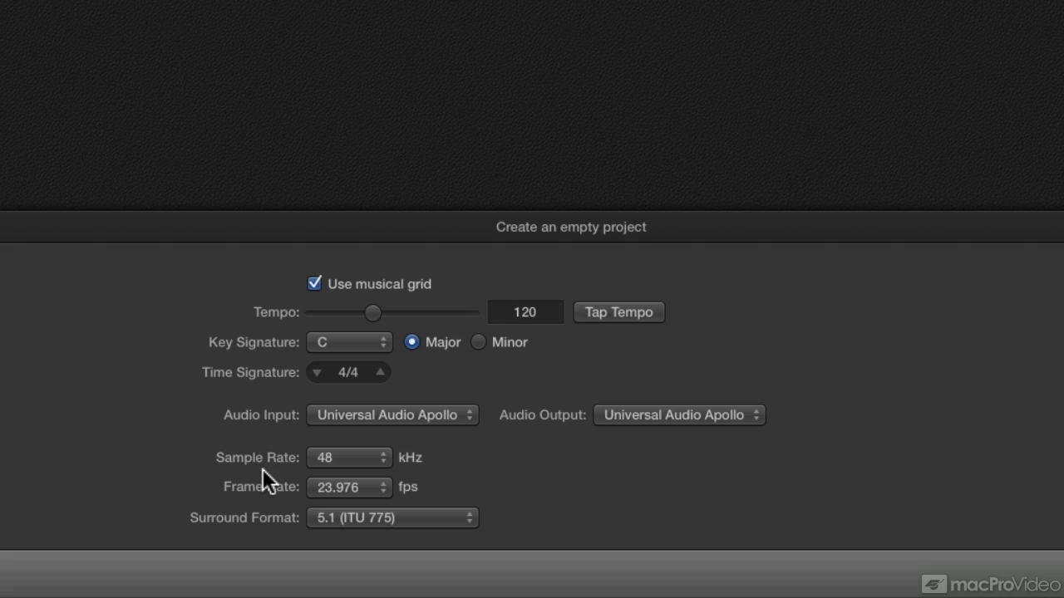
pyautogui.click(348, 457)
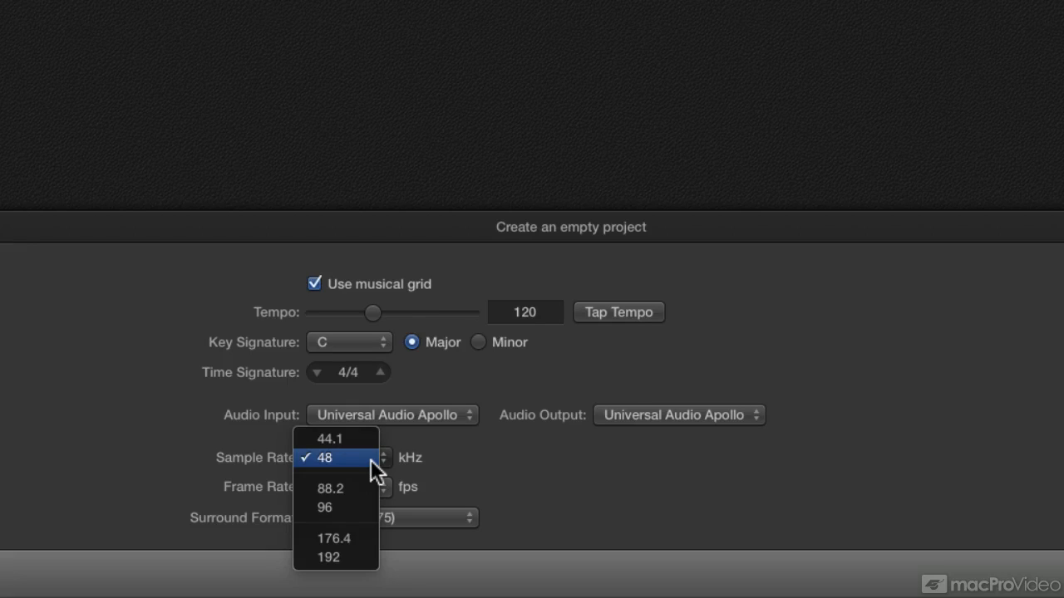
pyautogui.moveTo(373, 463)
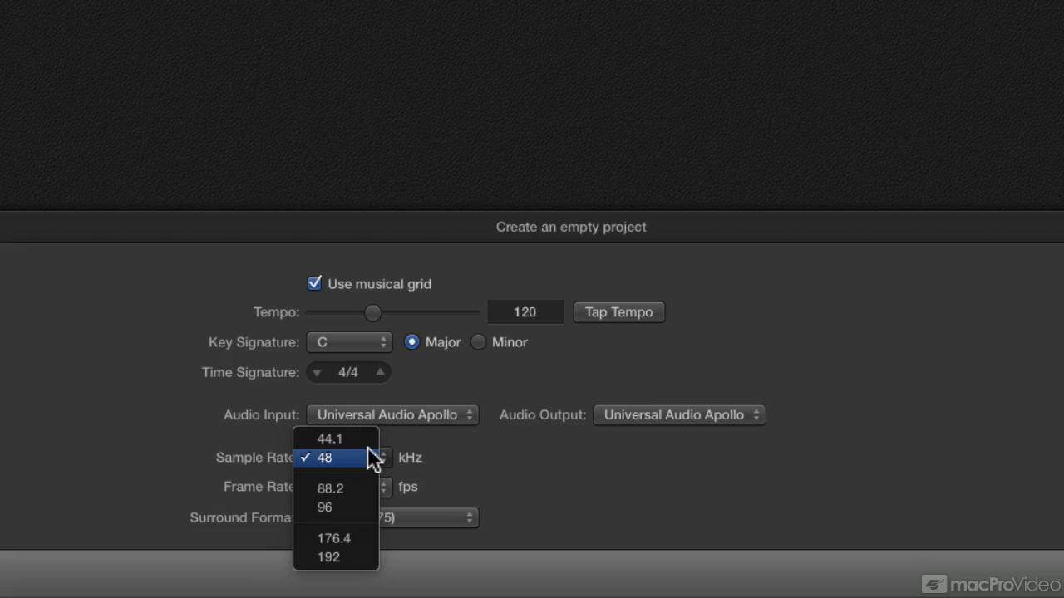
pyautogui.moveTo(331, 439)
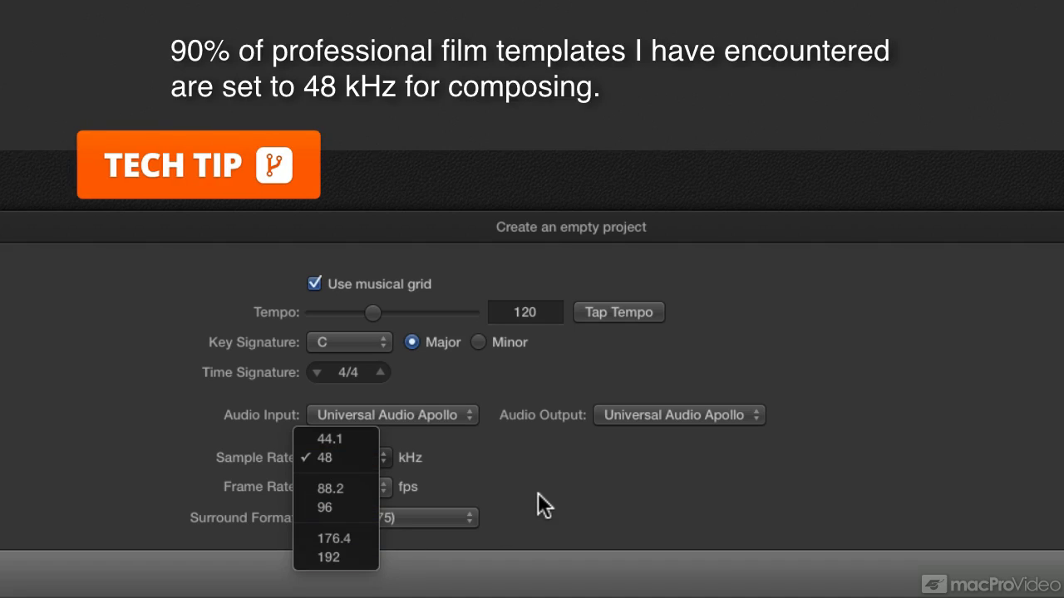
pyautogui.moveTo(349, 458)
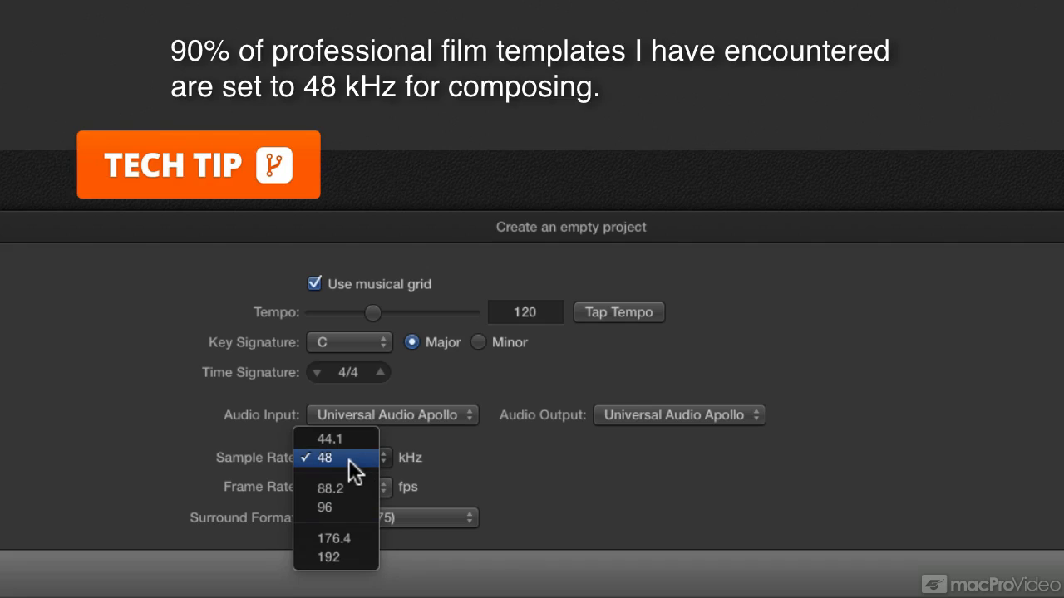
pyautogui.moveTo(565, 461)
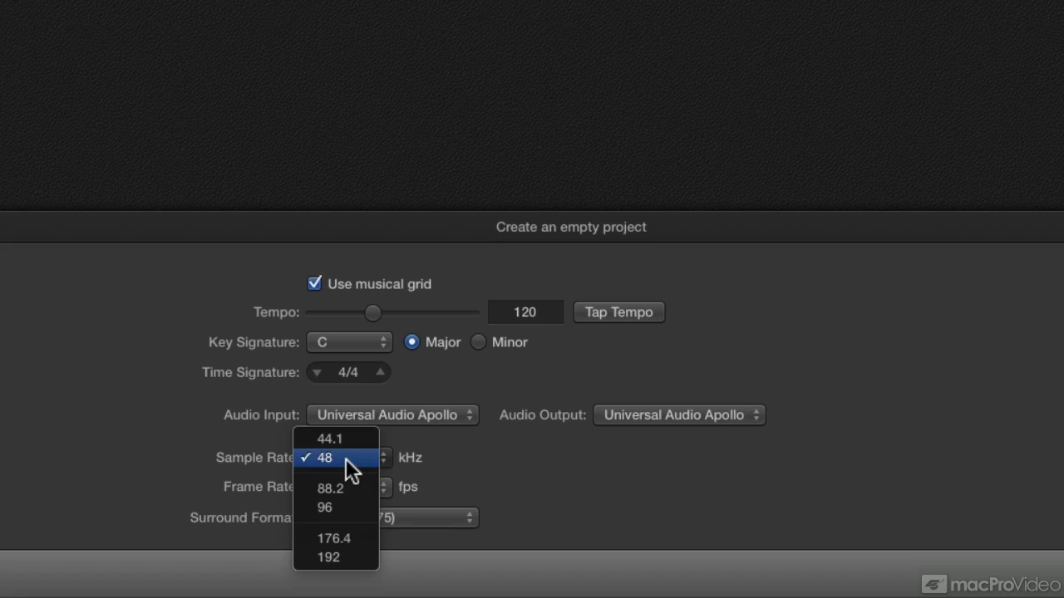
pyautogui.click(324, 458)
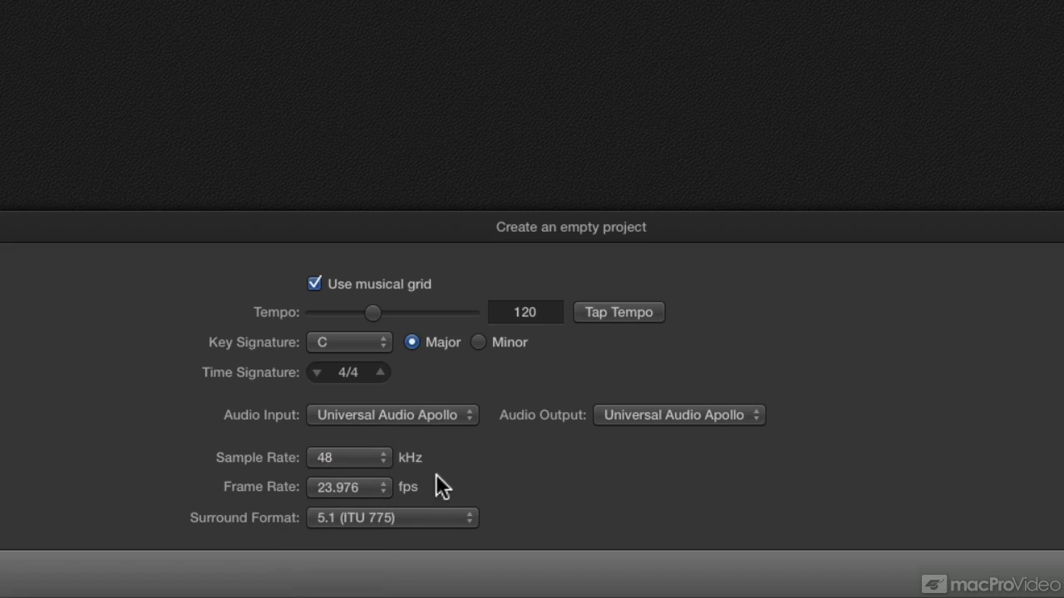
pyautogui.moveTo(262, 511)
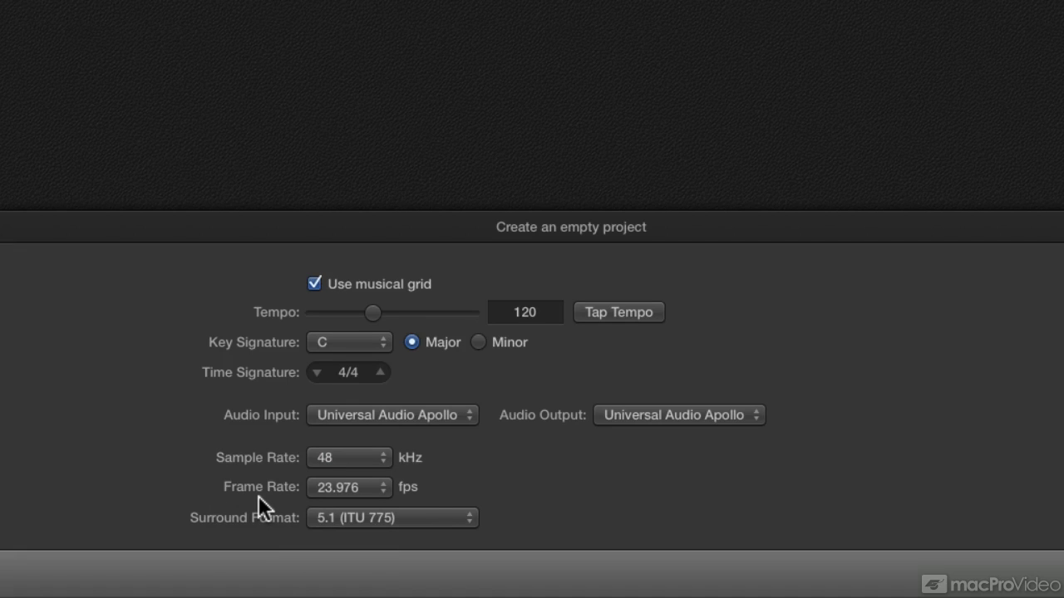
pyautogui.moveTo(378, 494)
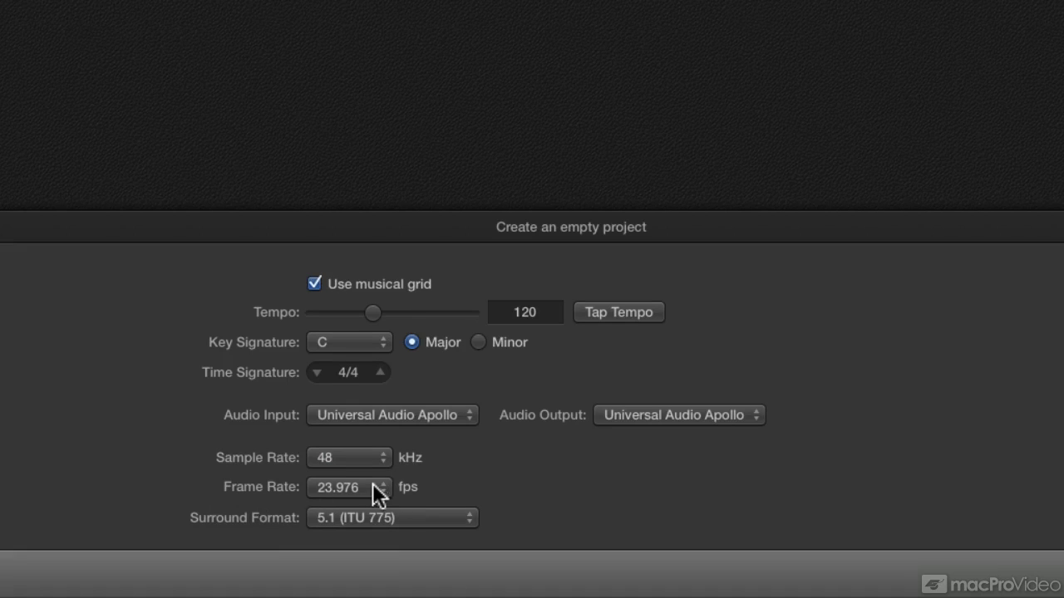
pyautogui.moveTo(370, 494)
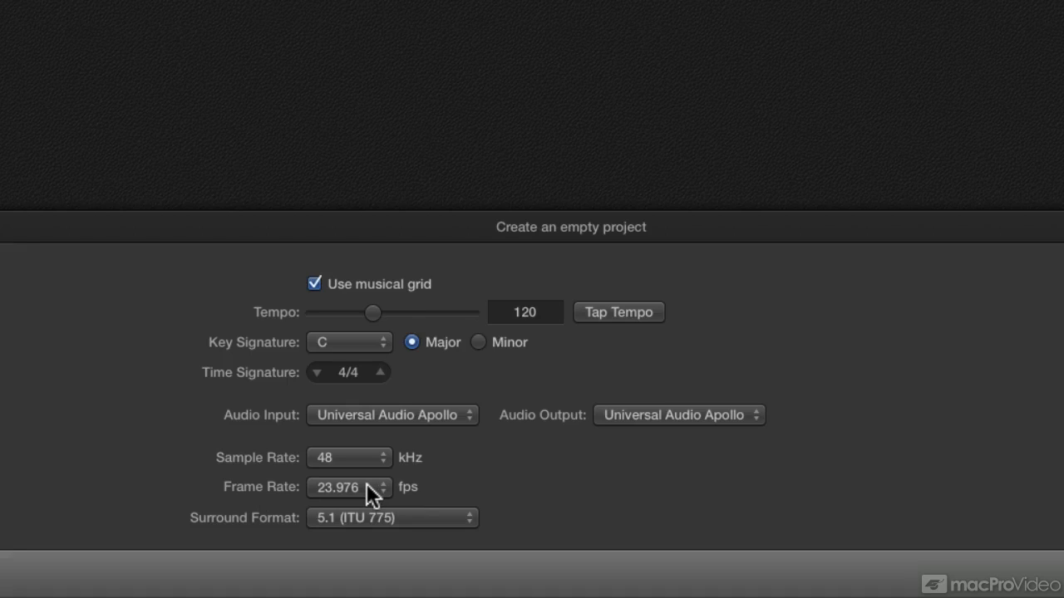
# Show the Frame Rate choices, keeping 23.976 fps selected.
pyautogui.click(349, 487)
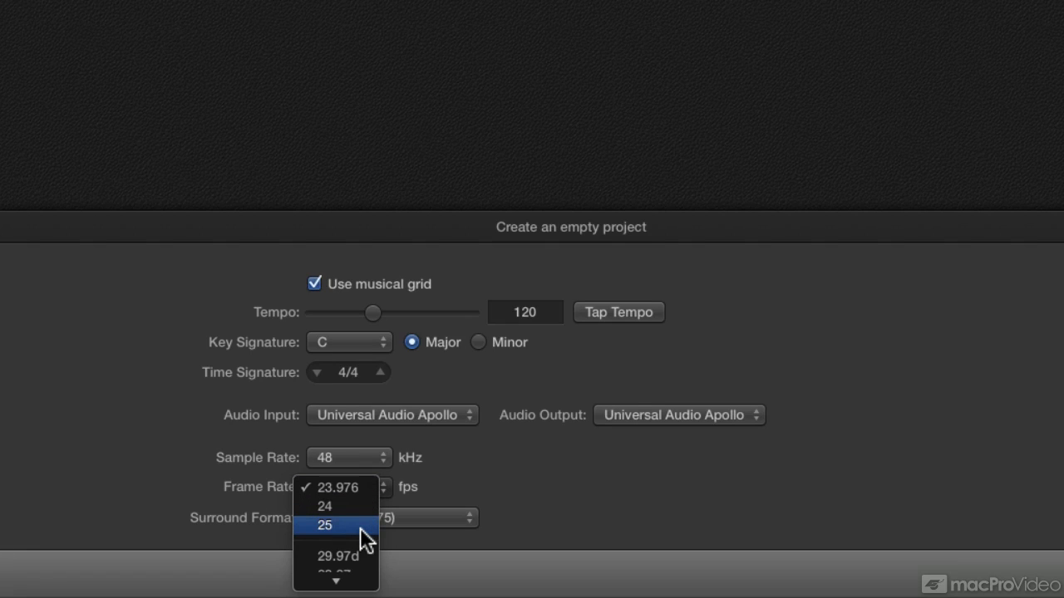
pyautogui.moveTo(337, 488)
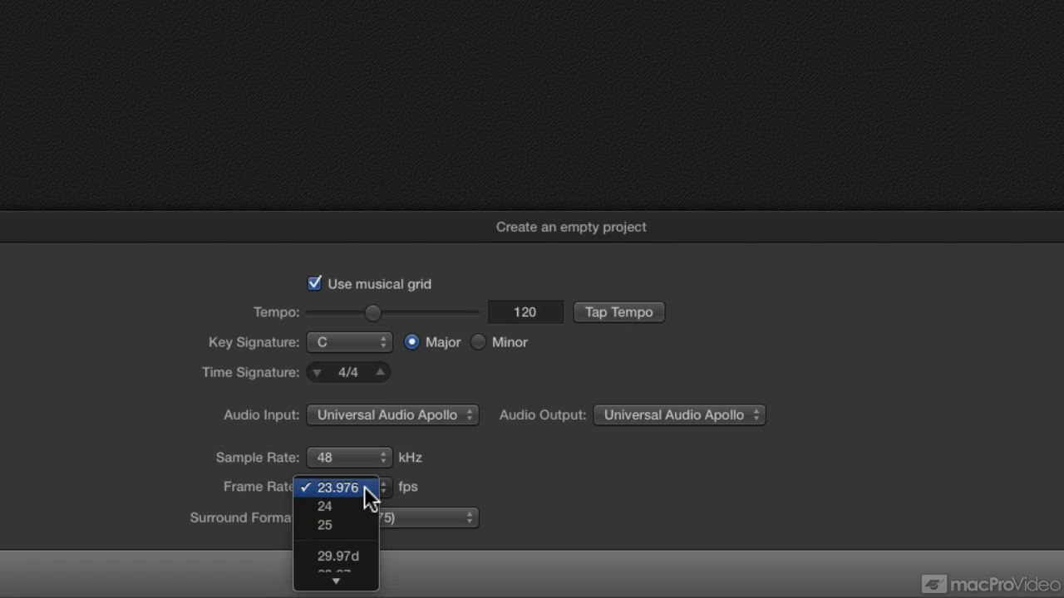
pyautogui.moveTo(324, 506)
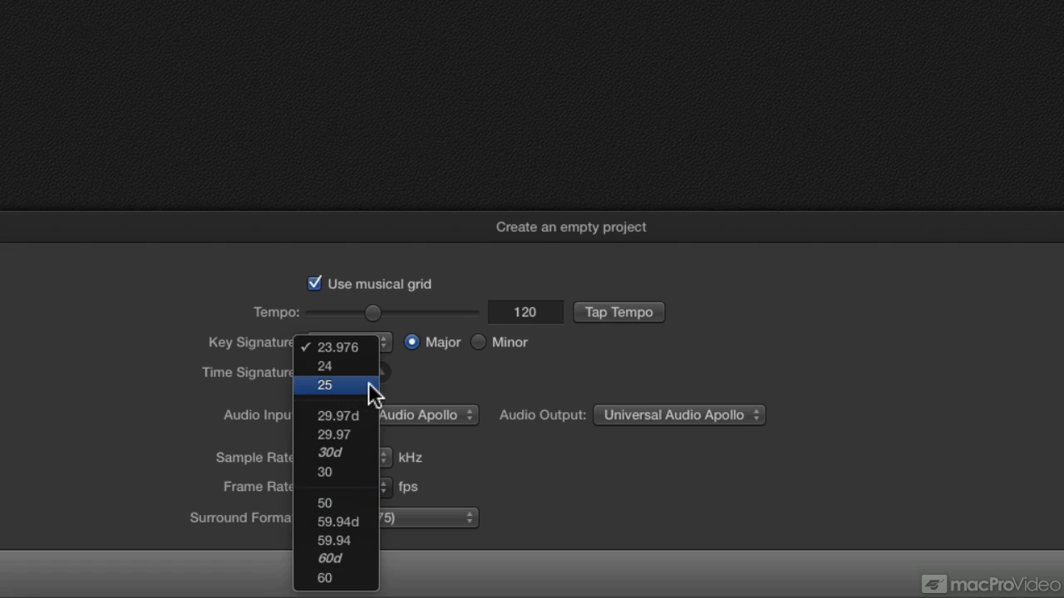
pyautogui.moveTo(324, 472)
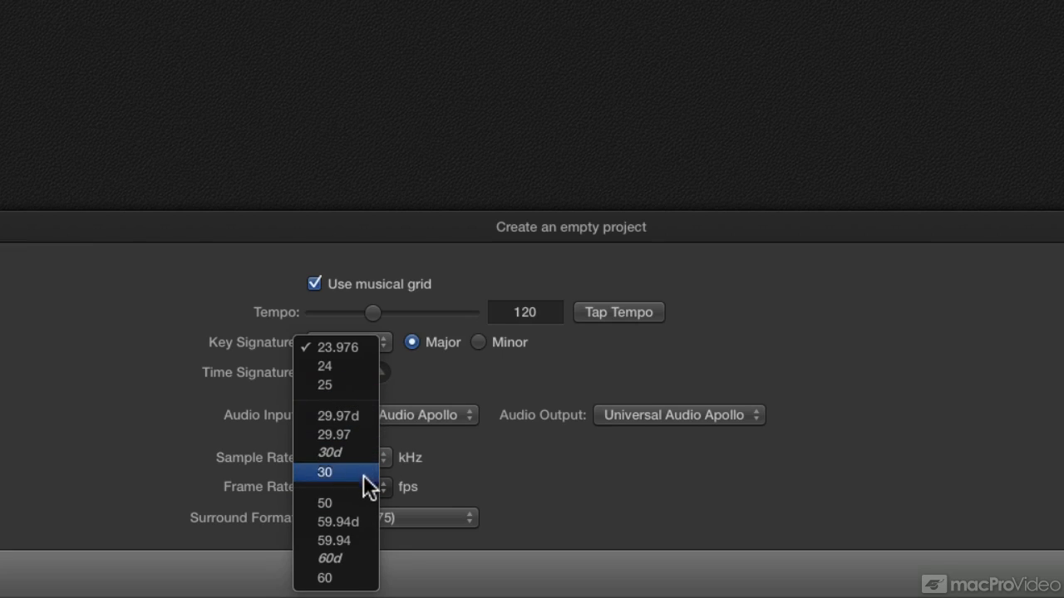
pyautogui.moveTo(358, 559)
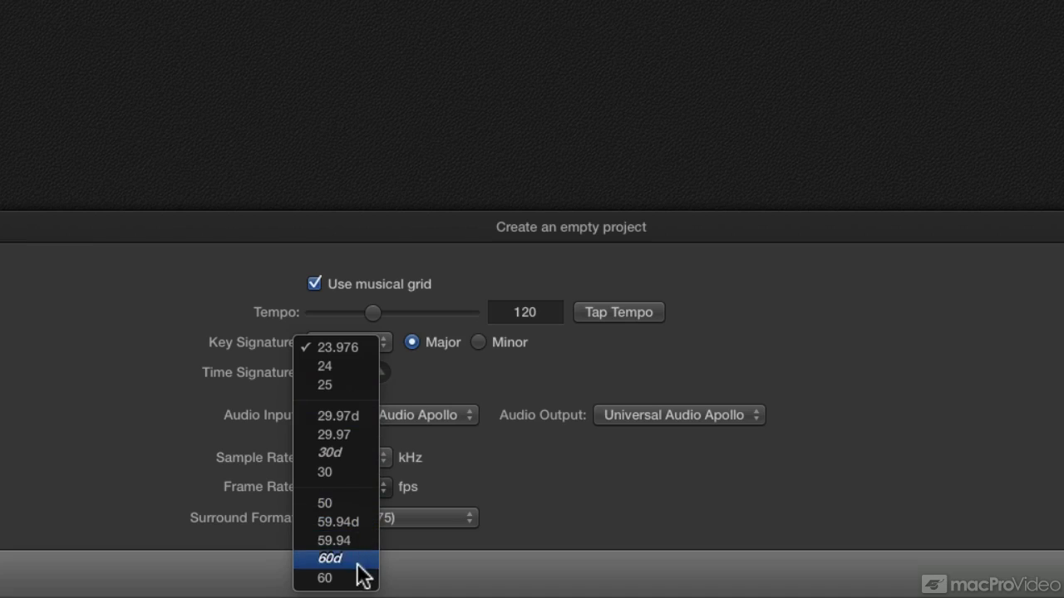
pyautogui.moveTo(359, 505)
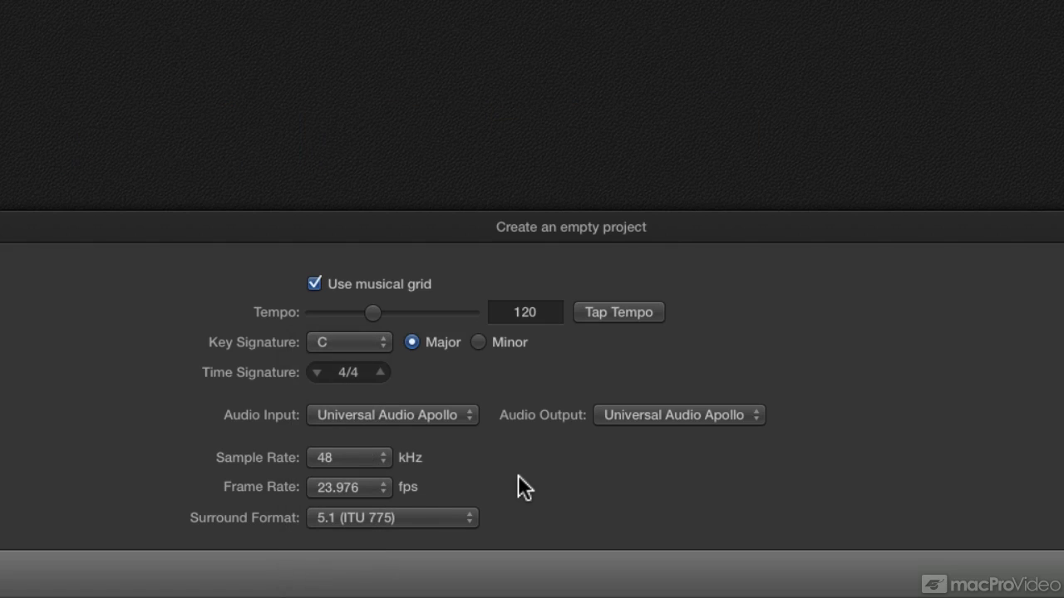
pyautogui.moveTo(448, 495)
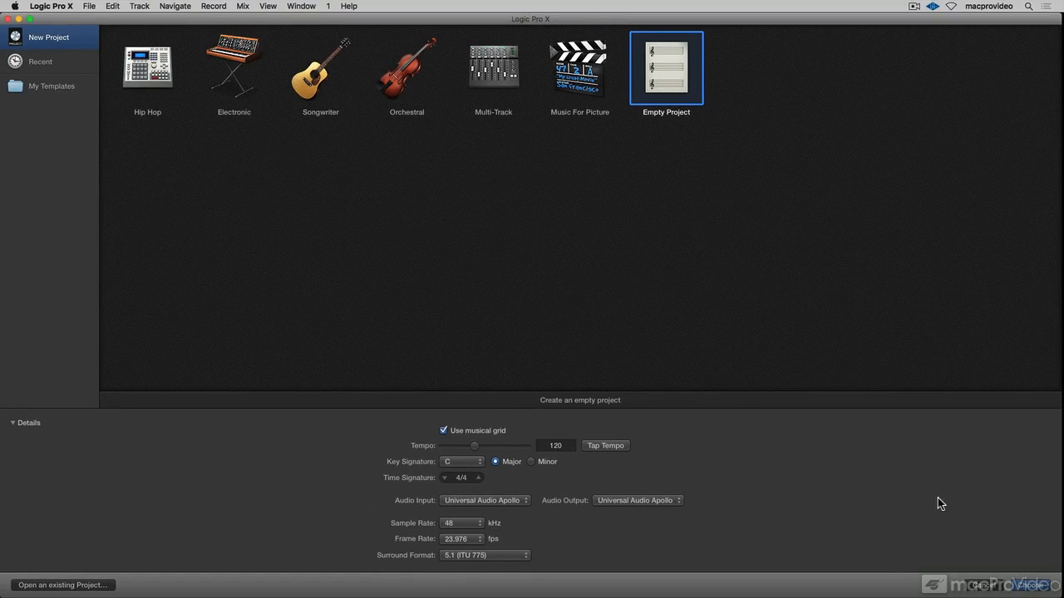
# Create the empty project with one new audio track.
pyautogui.click(1029, 585)
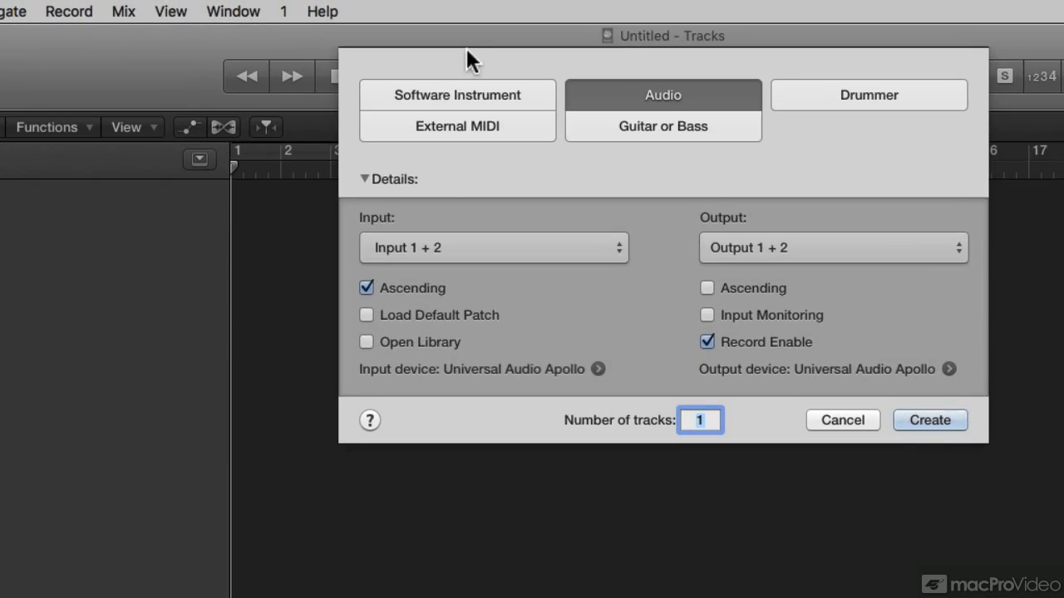
pyautogui.moveTo(661, 112)
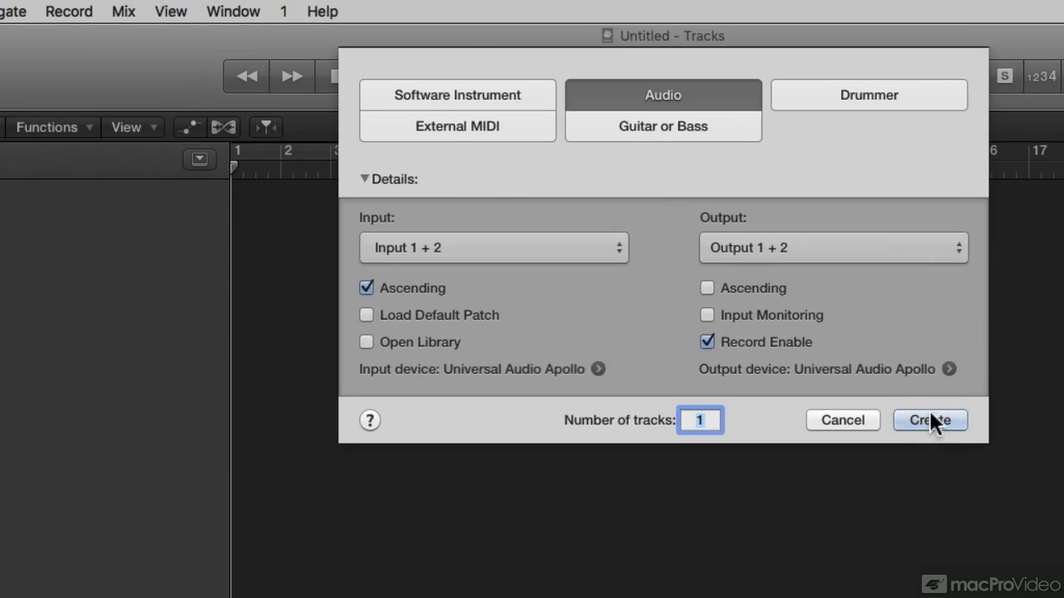
pyautogui.click(930, 419)
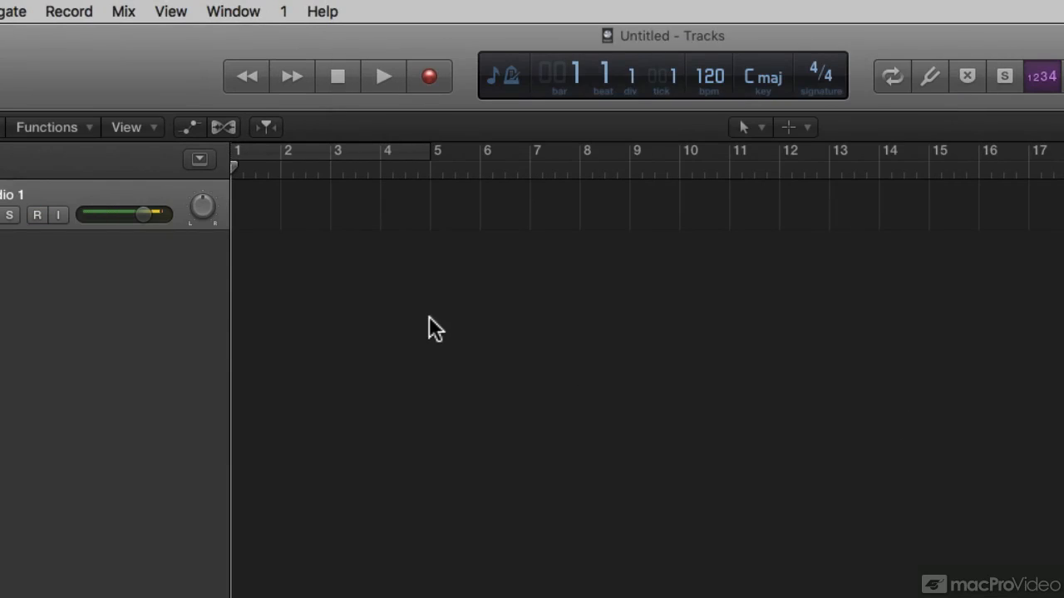
# Arm the Audio 1 track and switch the LCD display to Custom mode.
pyautogui.click(37, 215)
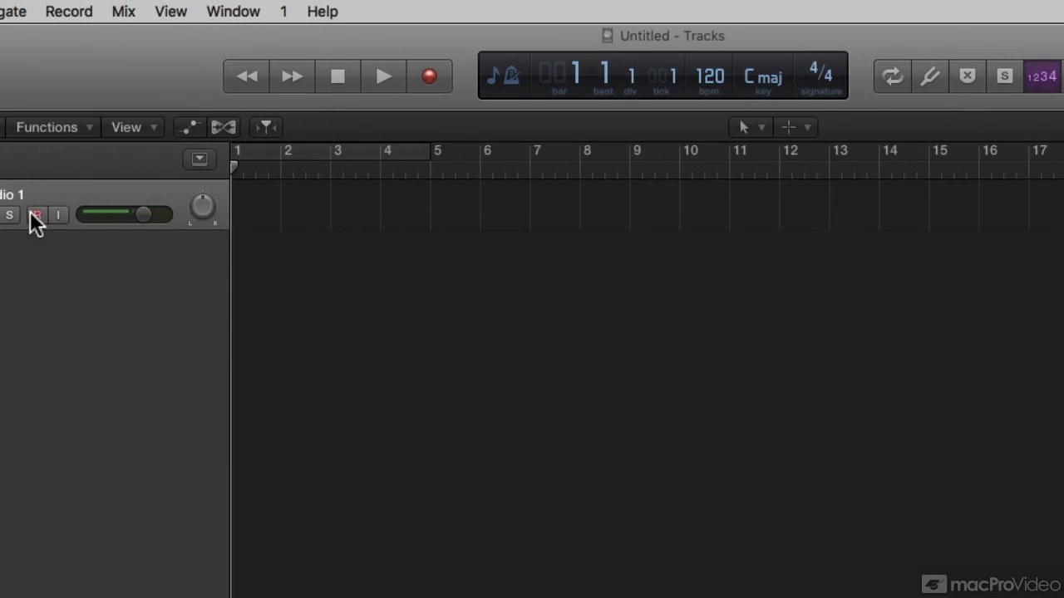
pyautogui.click(36, 214)
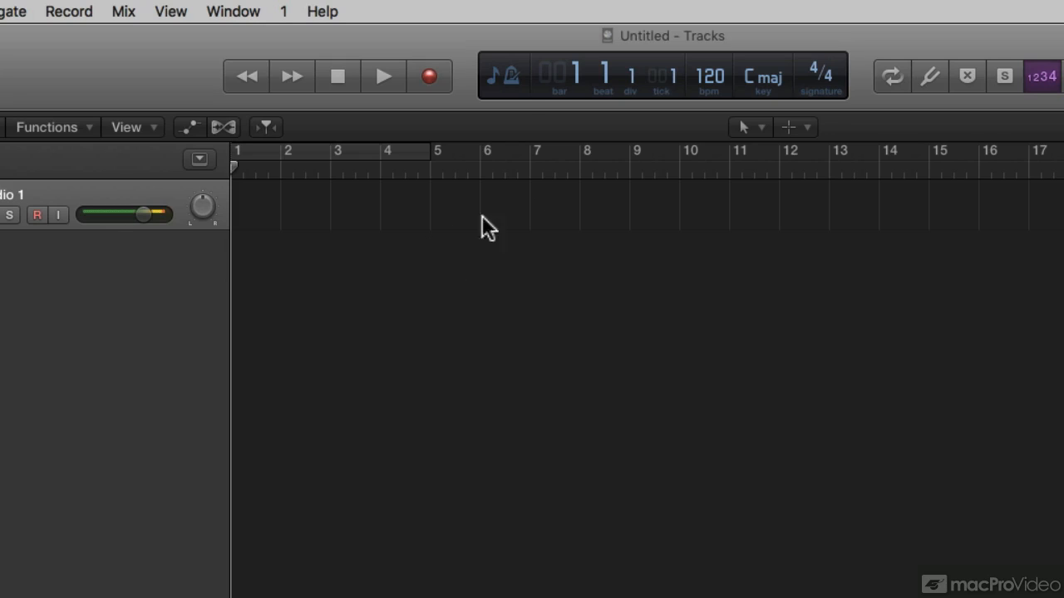
pyautogui.click(502, 75)
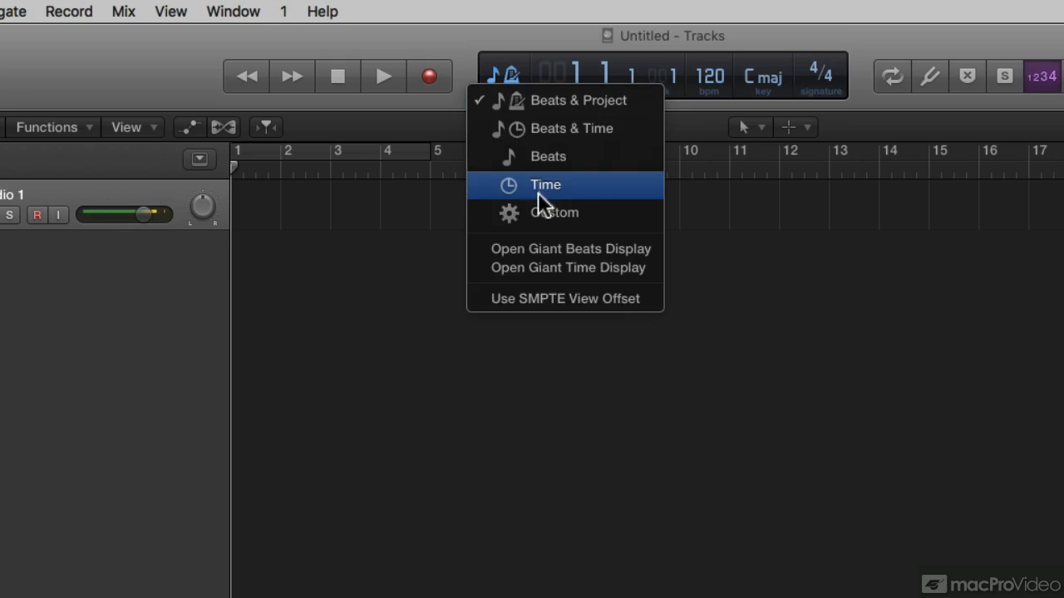
pyautogui.click(546, 184)
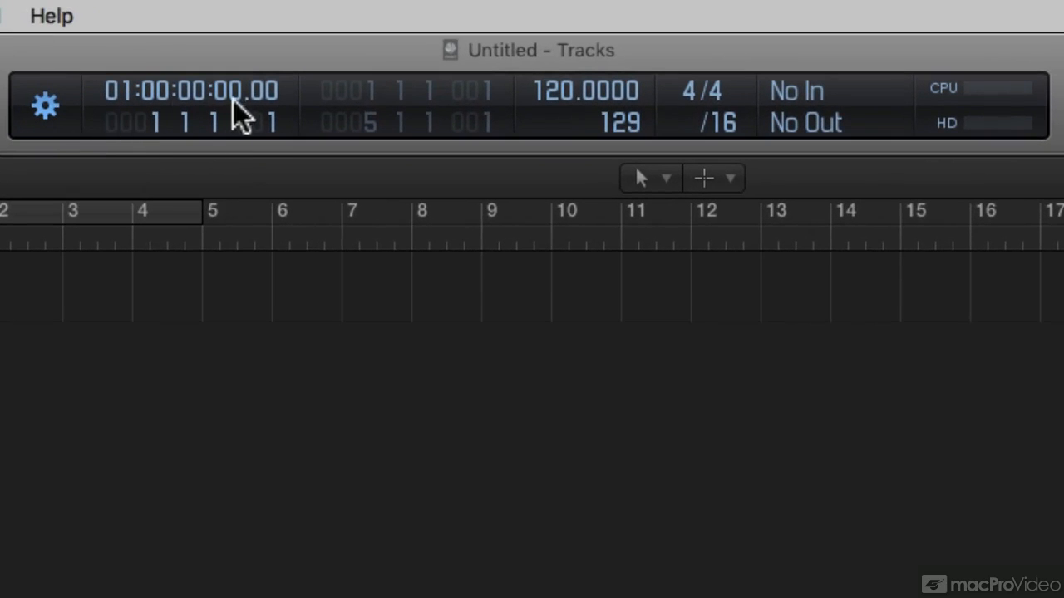
pyautogui.moveTo(162, 120)
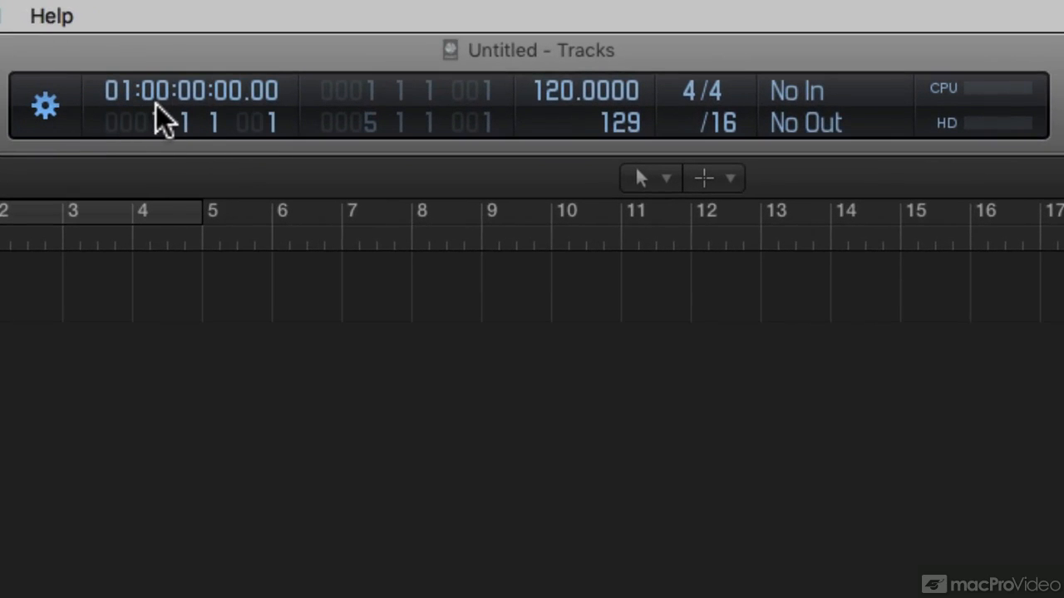
pyautogui.moveTo(170, 116)
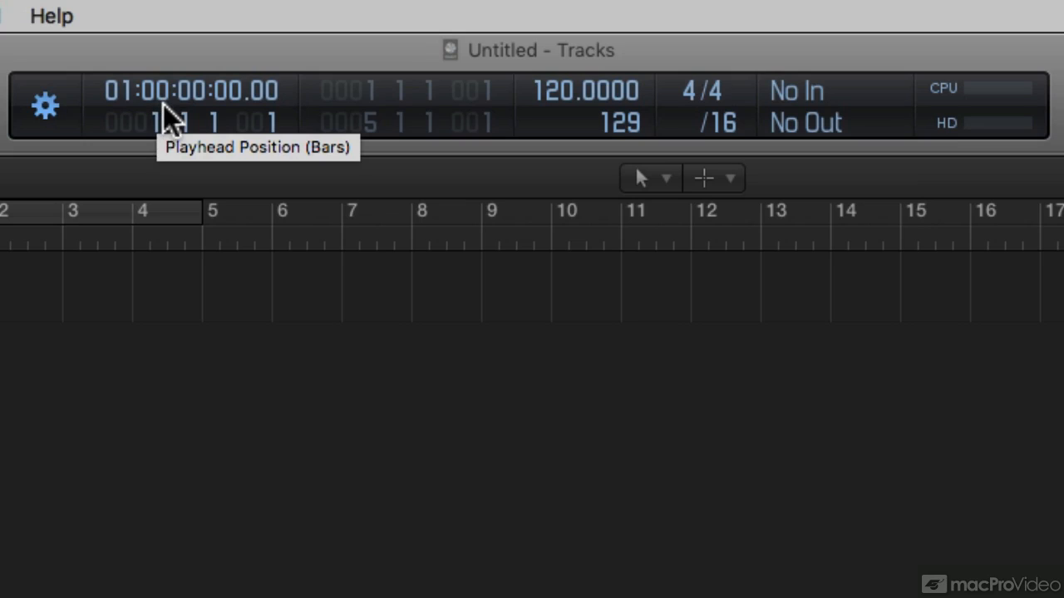
pyautogui.moveTo(150, 117)
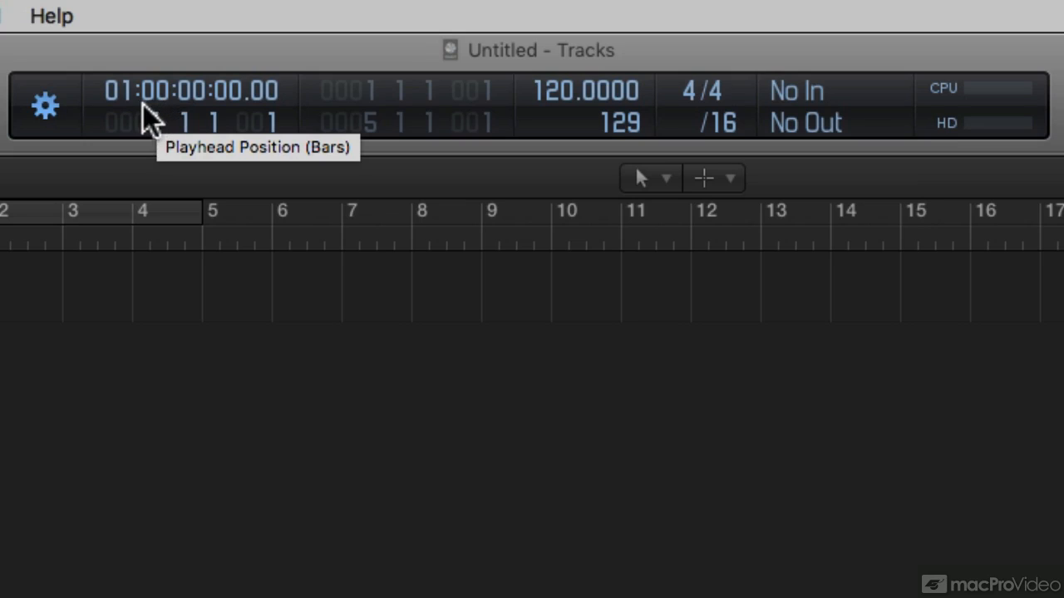
pyautogui.moveTo(178, 112)
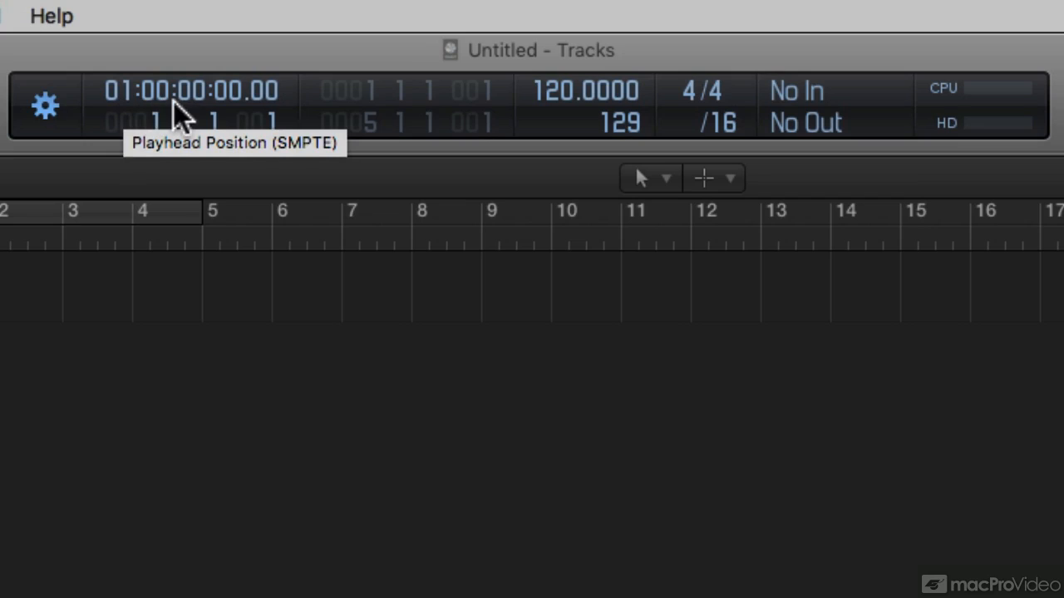
pyautogui.moveTo(224, 112)
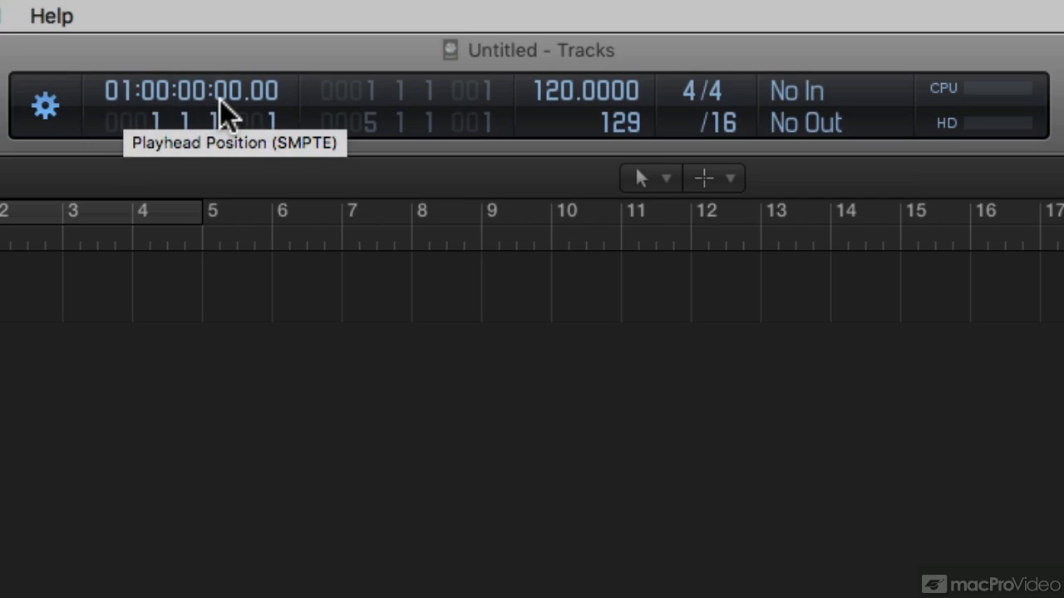
pyautogui.moveTo(266, 116)
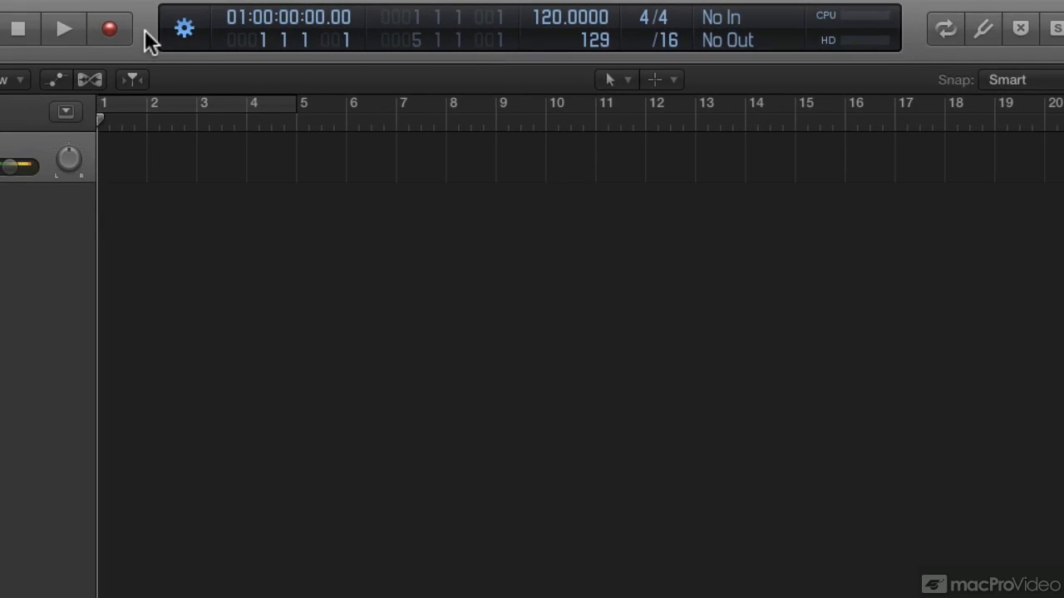
# Customize the control bar and display, leaving Master Volume unchecked.
pyautogui.click(183, 28)
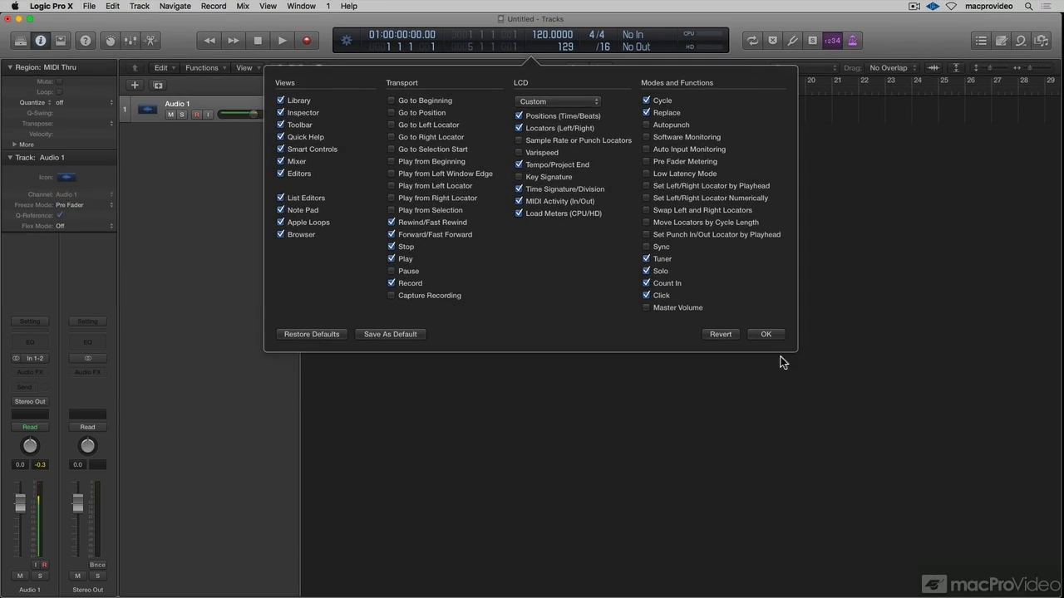
pyautogui.moveTo(141, 69)
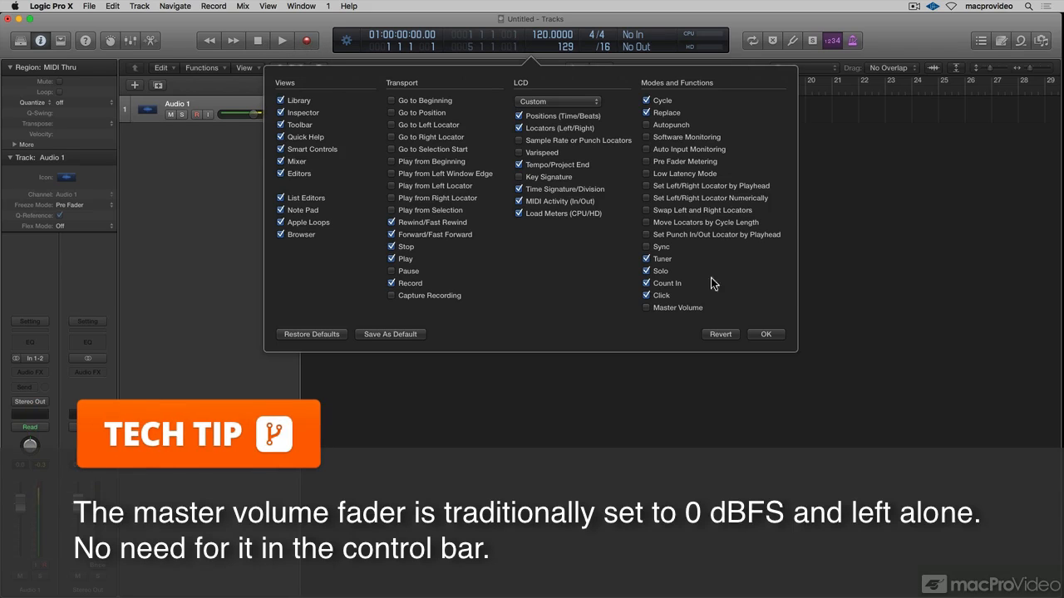
pyautogui.moveTo(395, 38)
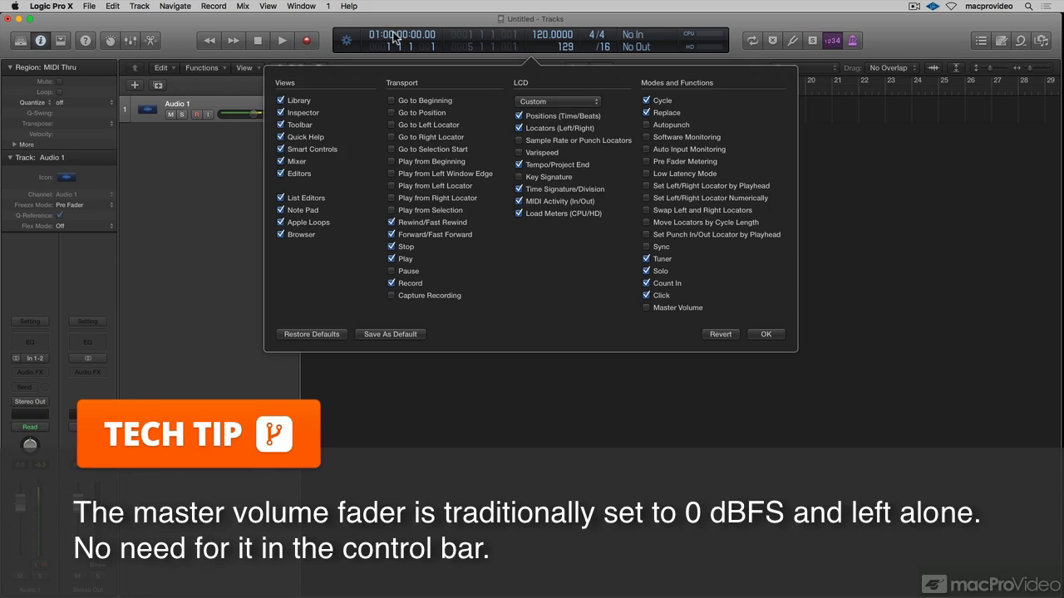
pyautogui.moveTo(686, 45)
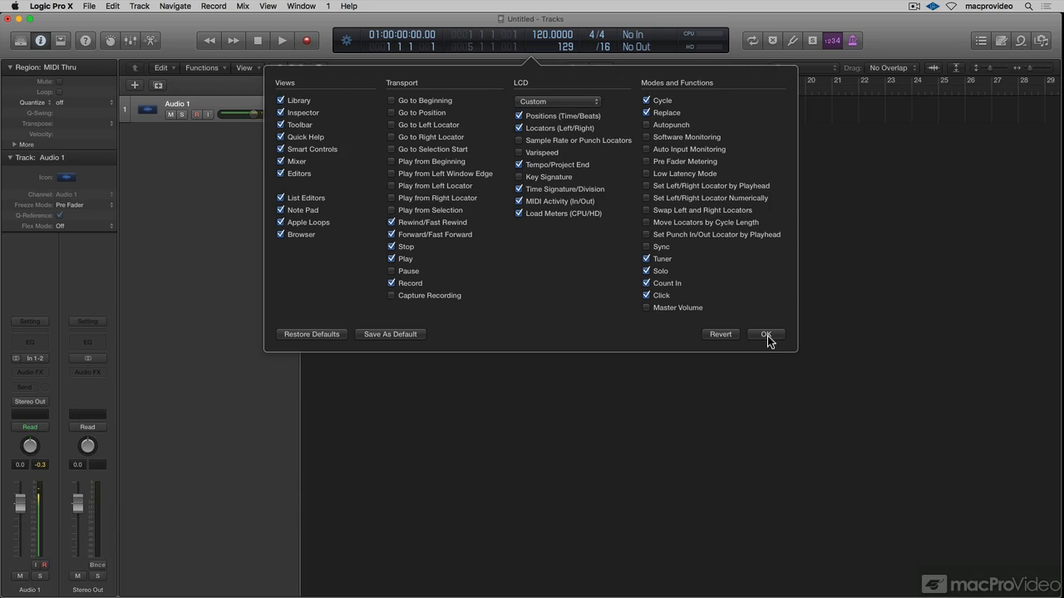
pyautogui.click(765, 335)
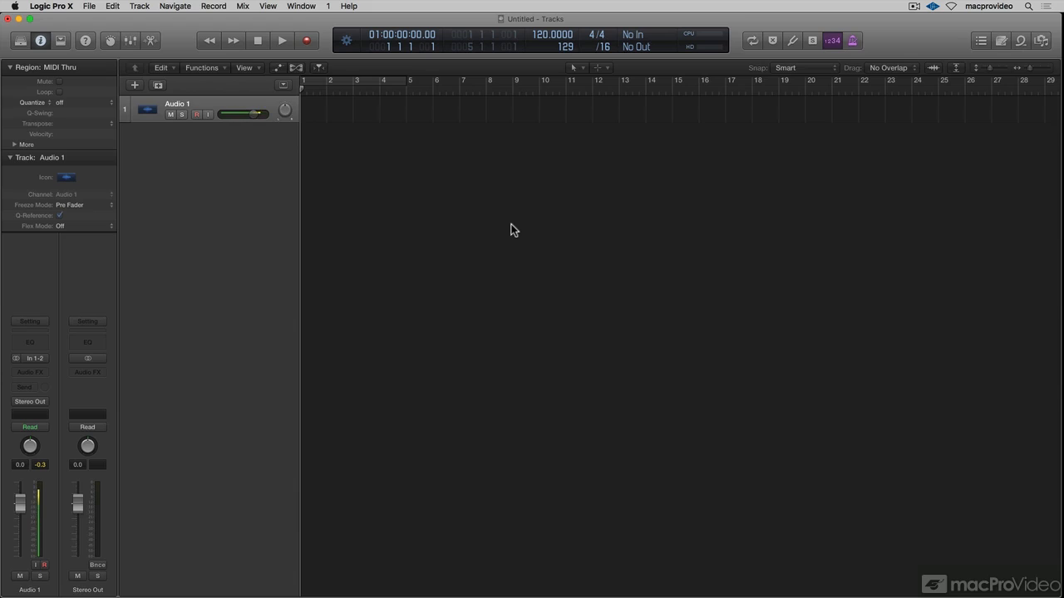